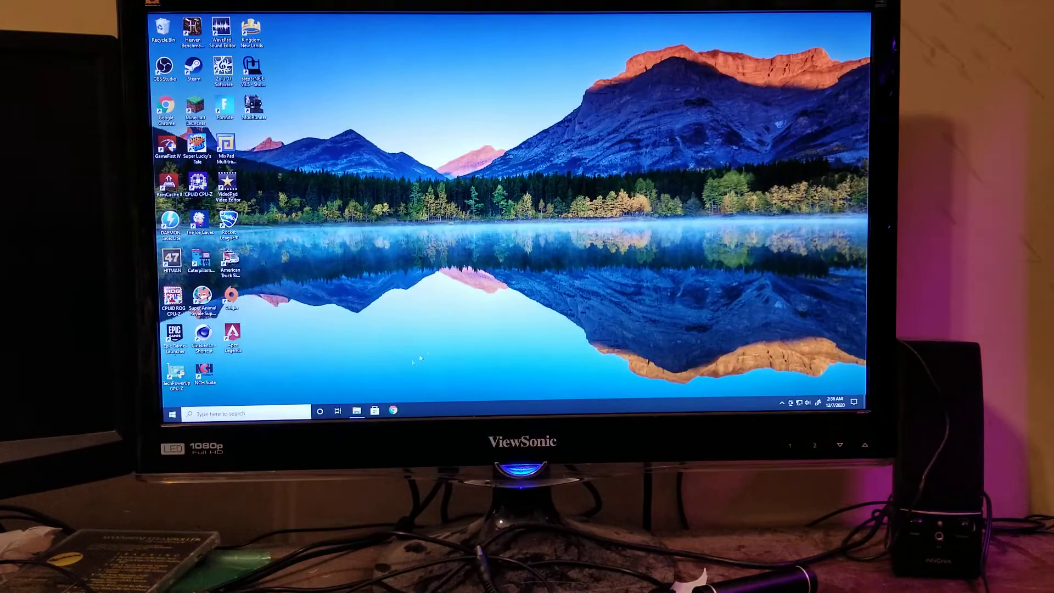
Bring up File Explorer on This PC showing drives C: and D: (2TB).
left_click(356, 411)
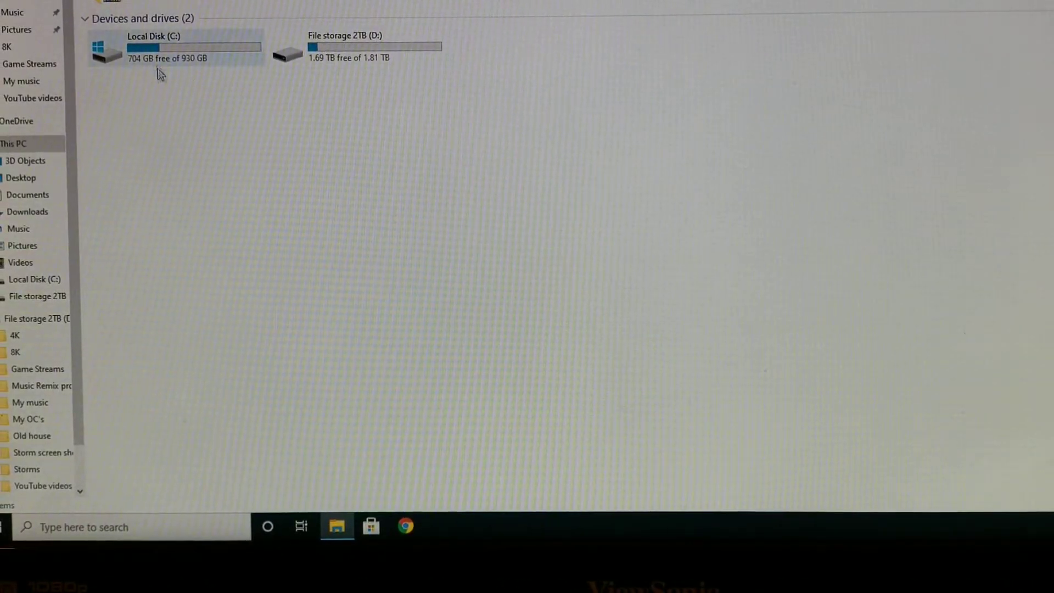
mouse_move(174, 66)
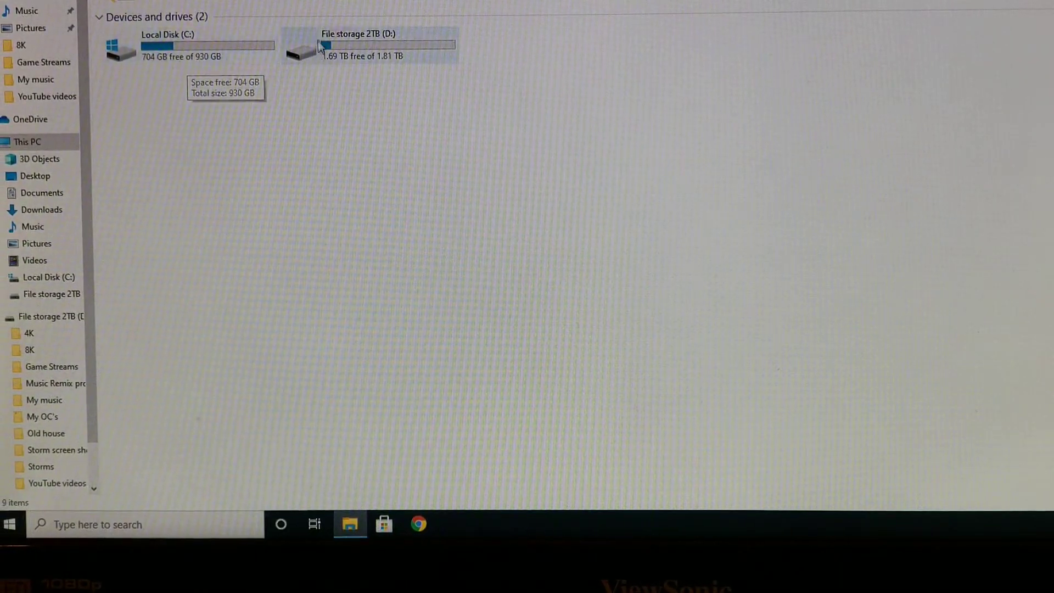
mouse_move(323, 75)
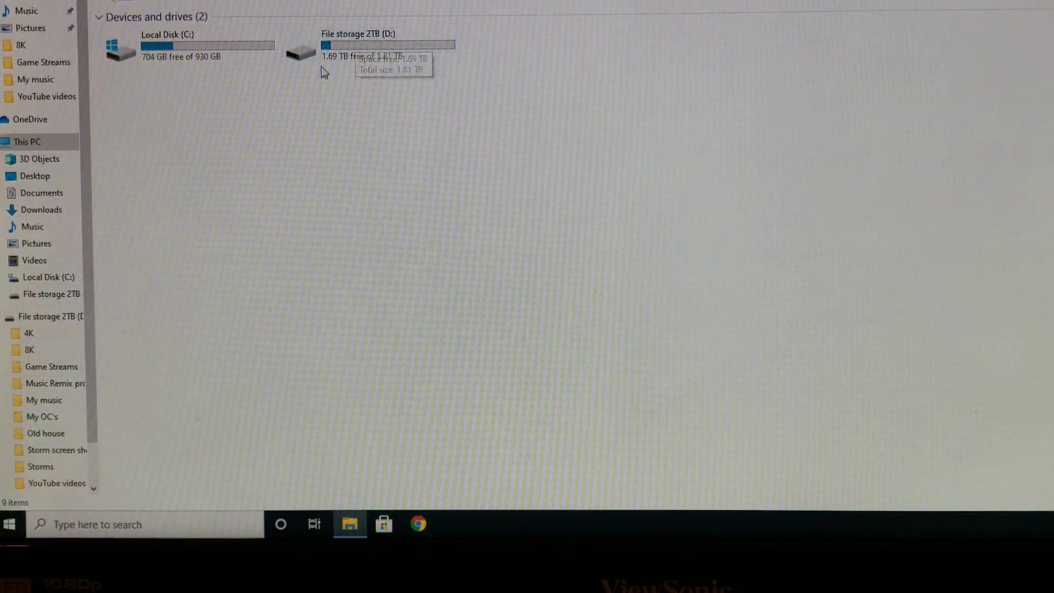
mouse_move(434, 73)
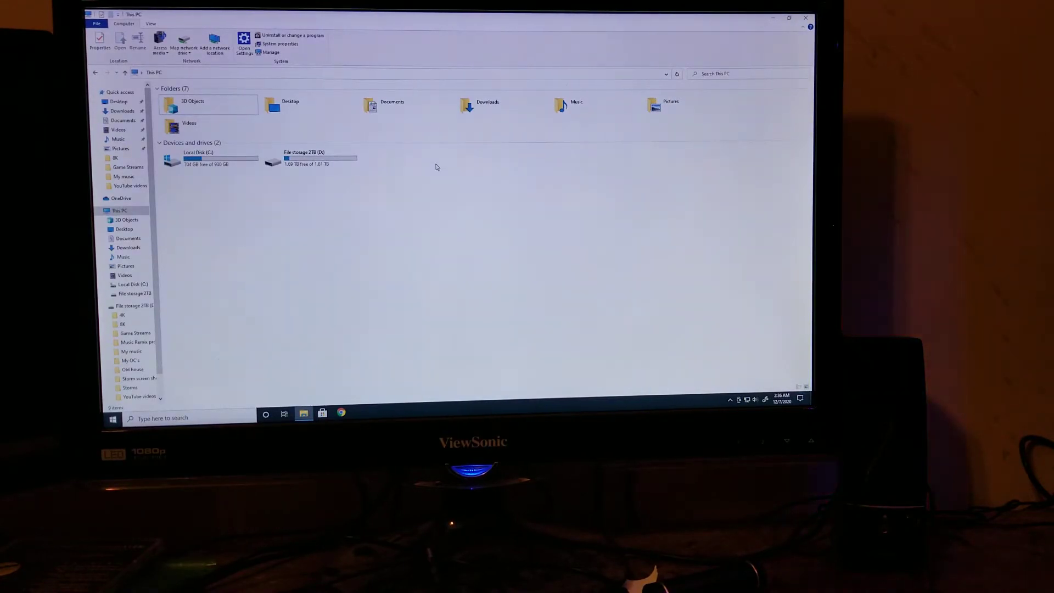
mouse_move(312, 158)
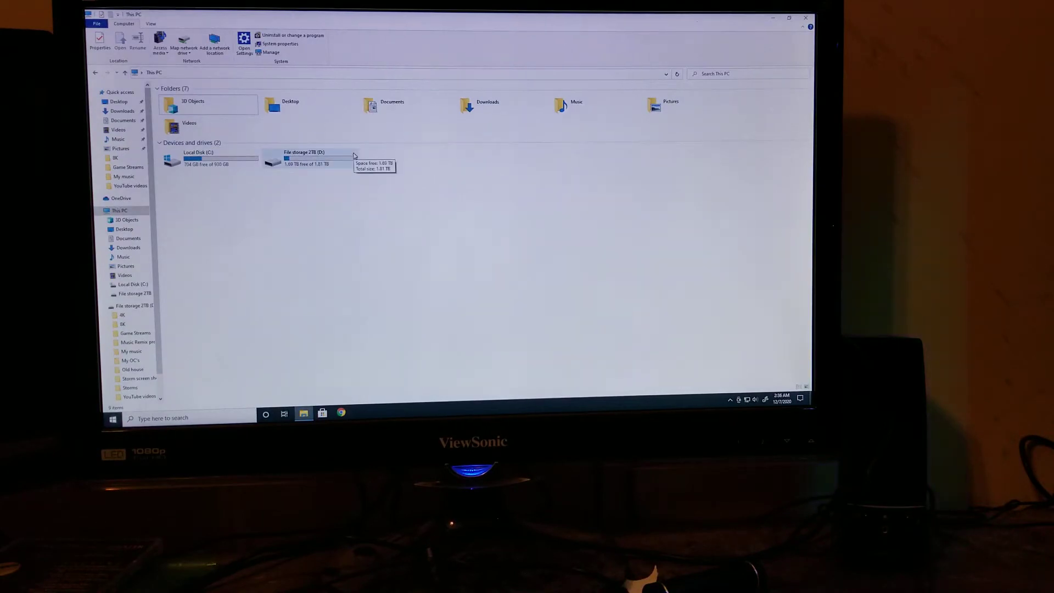
mouse_move(409, 160)
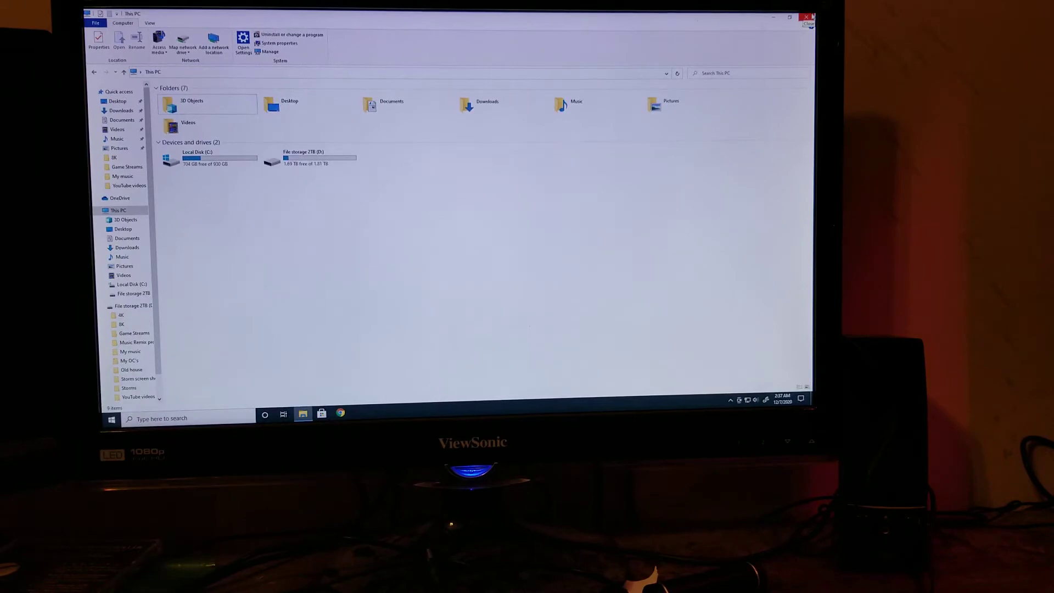
Close the This PC window, returning to the empty desktop.
left_click(806, 18)
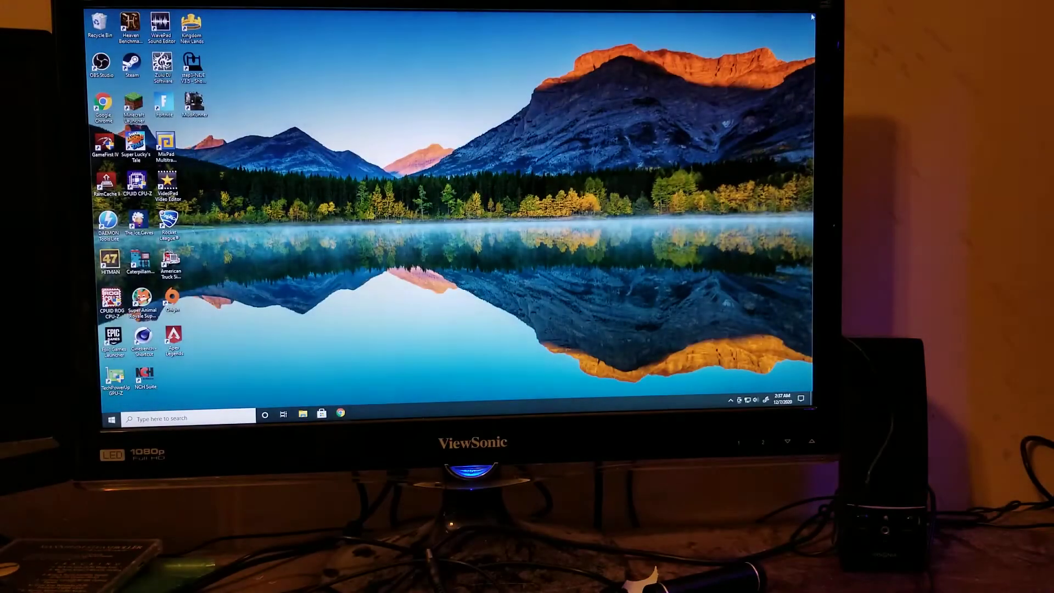